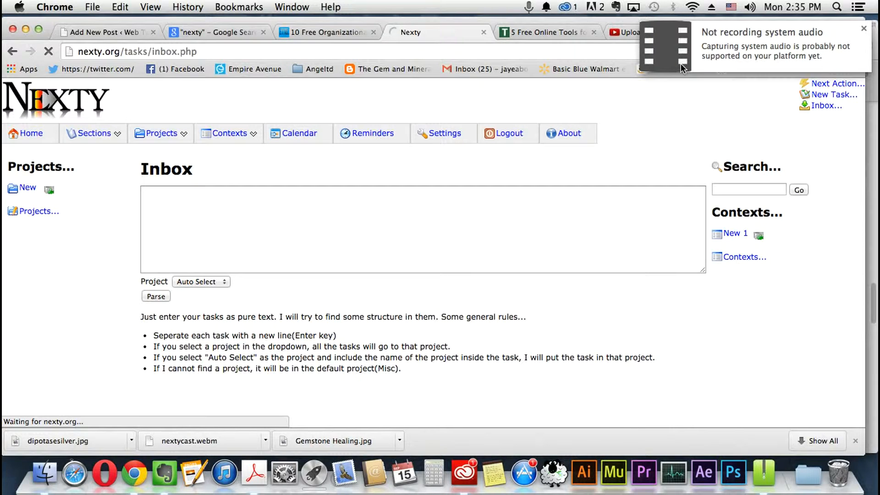
mouse_move(816, 24)
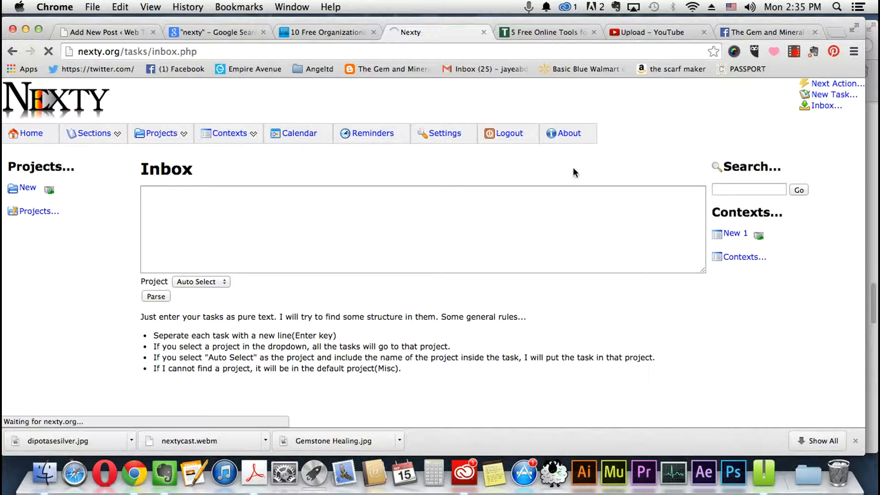
Go to the Nexty home page showing Task 2 under the New project
click(25, 133)
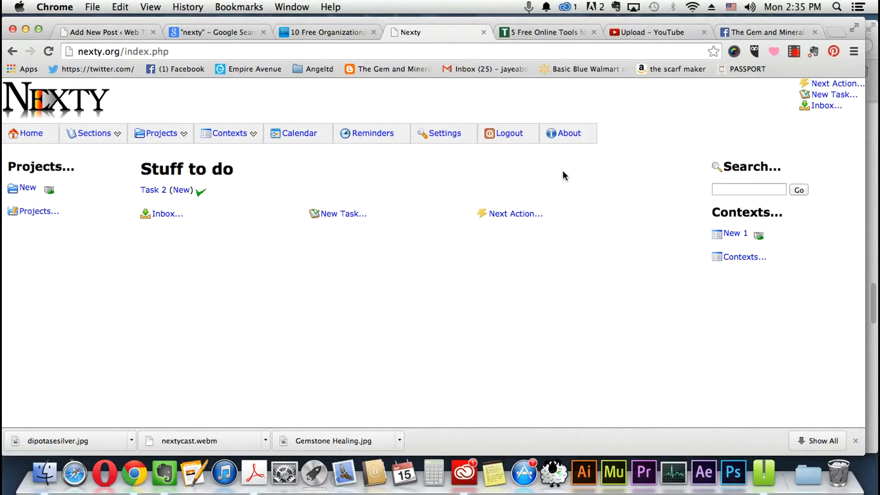
mouse_move(421, 98)
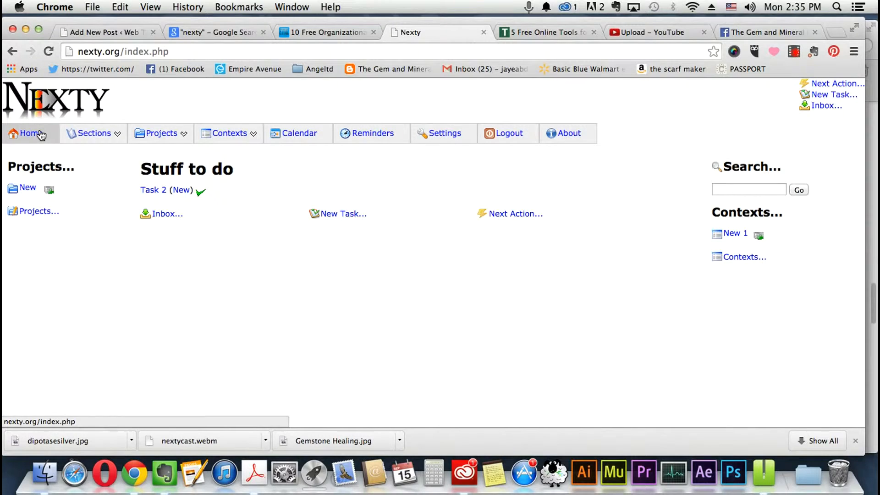
Reload the home page and reveal the Projects list containing New
click(94, 133)
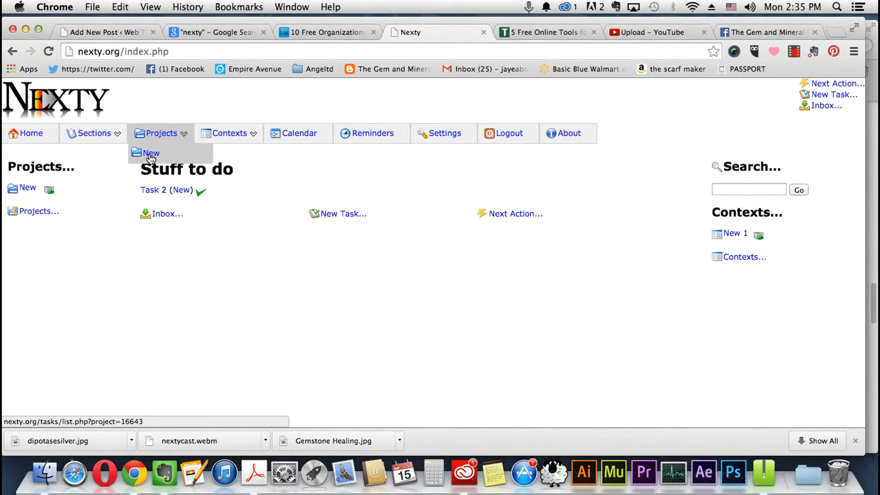
Show the New project's task list with Task 2, then bring up the Contexts list
click(151, 153)
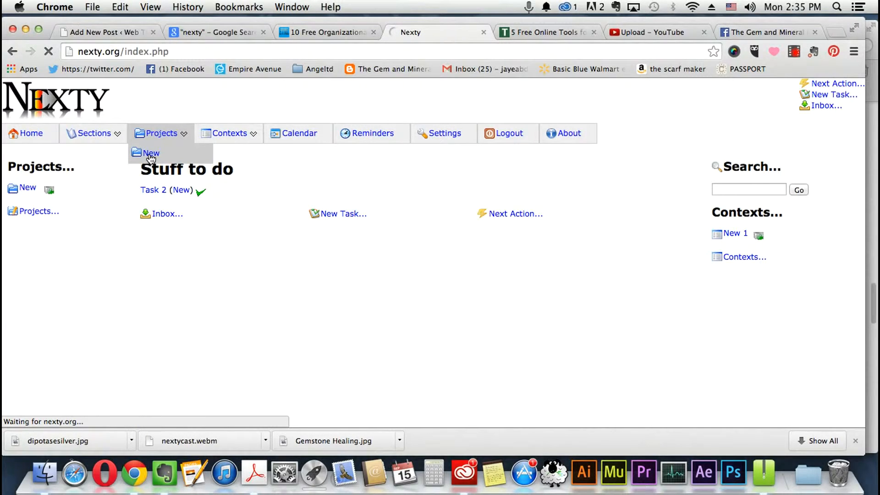
click(151, 153)
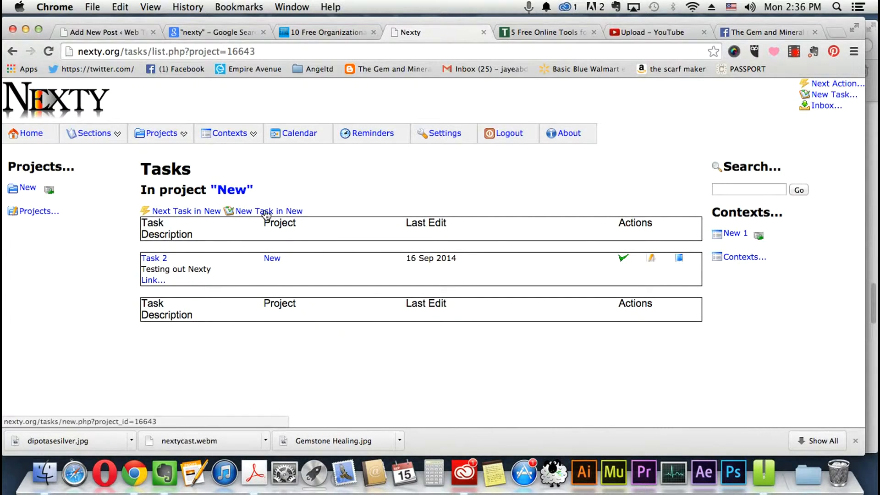
mouse_move(245, 218)
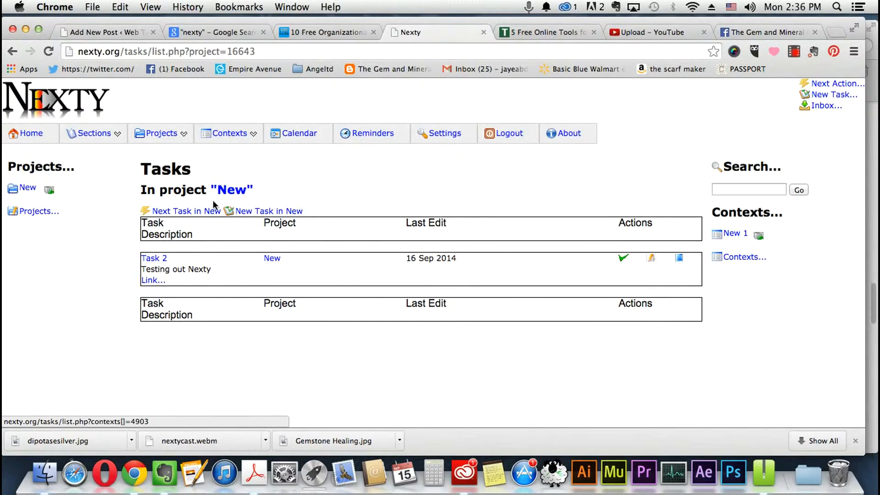
click(229, 133)
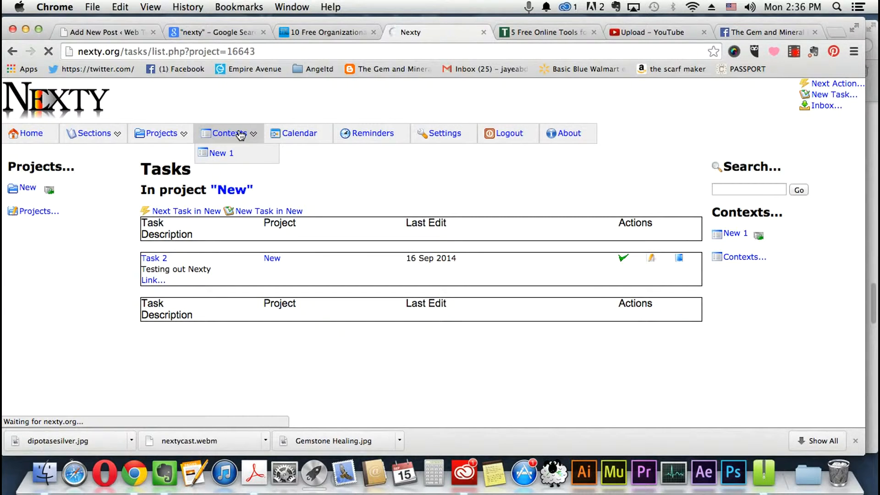
Filter tasks by the New 1 context, listing Task 2 'Testing out Nexty'
click(218, 153)
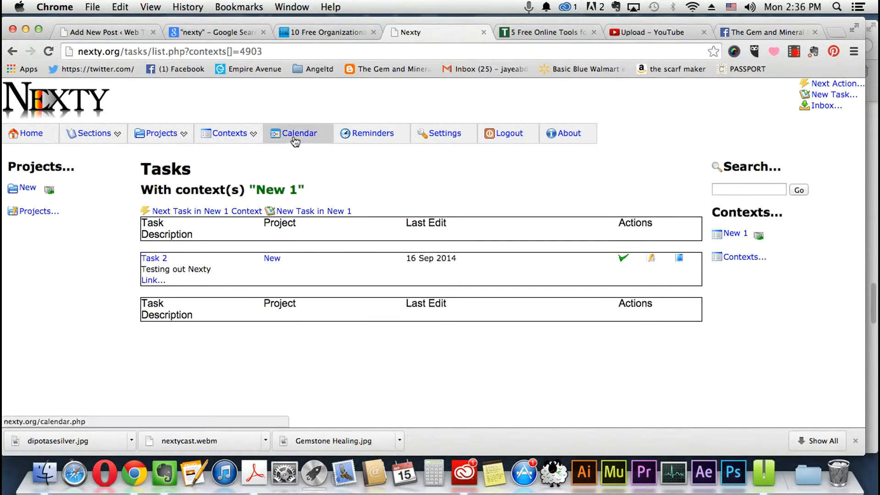
click(298, 133)
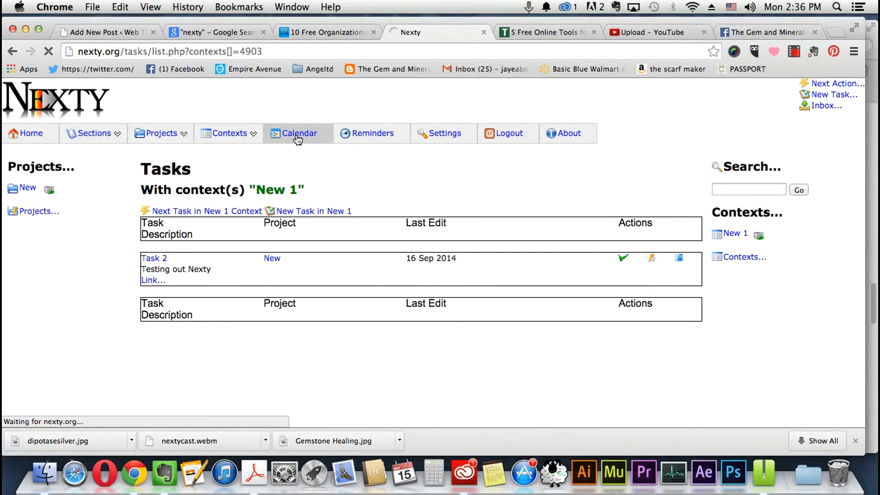
View the September 2014 calendar with reminders on the 15th and Task 2 on the 16th
click(298, 133)
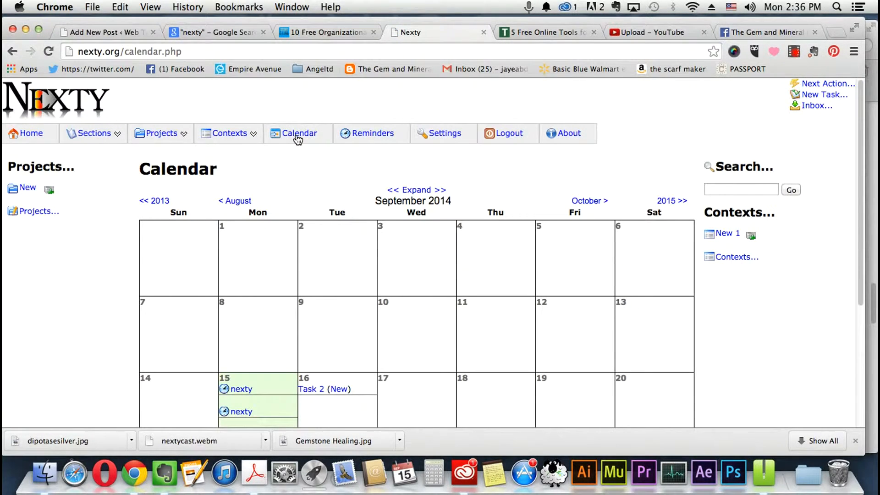
scroll(down, 3)
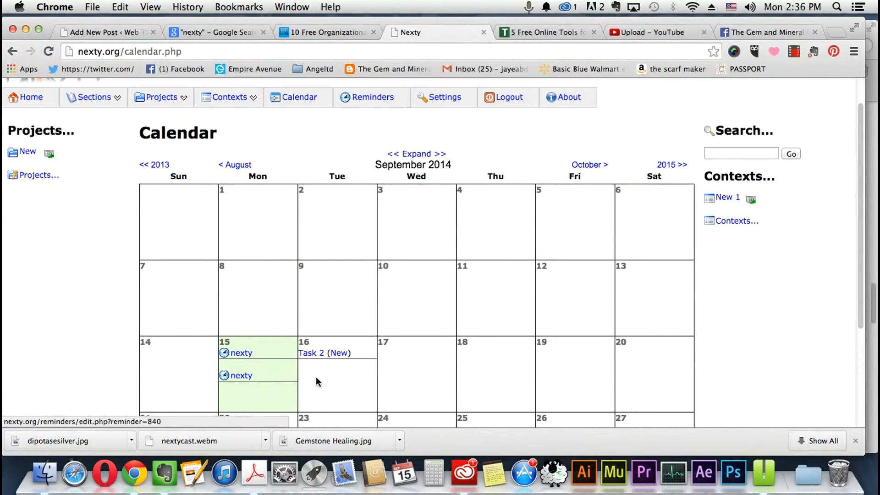
scroll(down, 3)
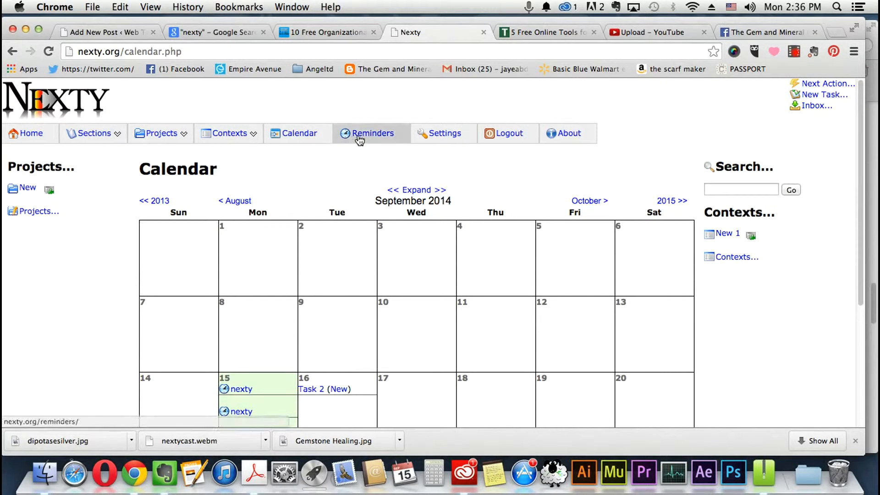
click(372, 133)
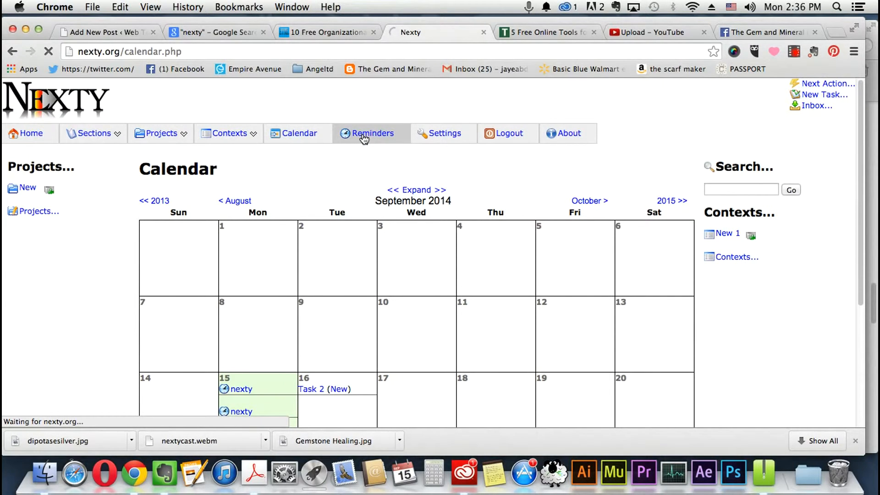
Show the Active Reminders page reporting no reminders found
click(372, 133)
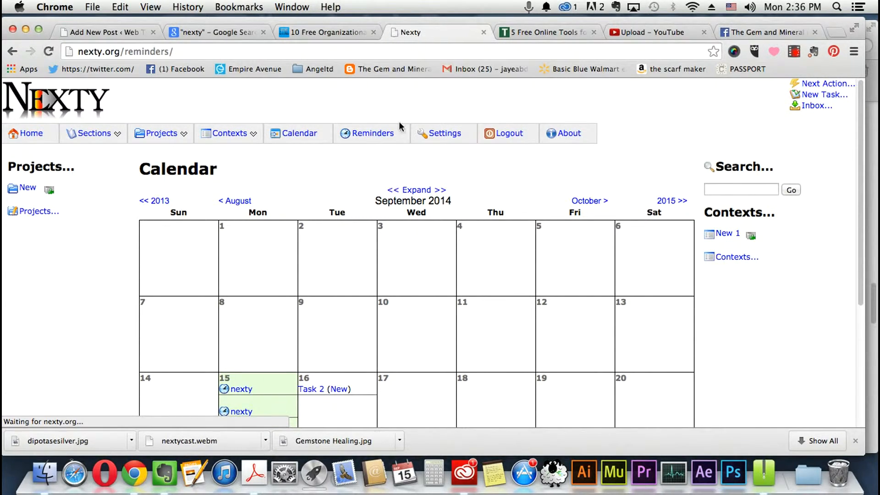
click(372, 133)
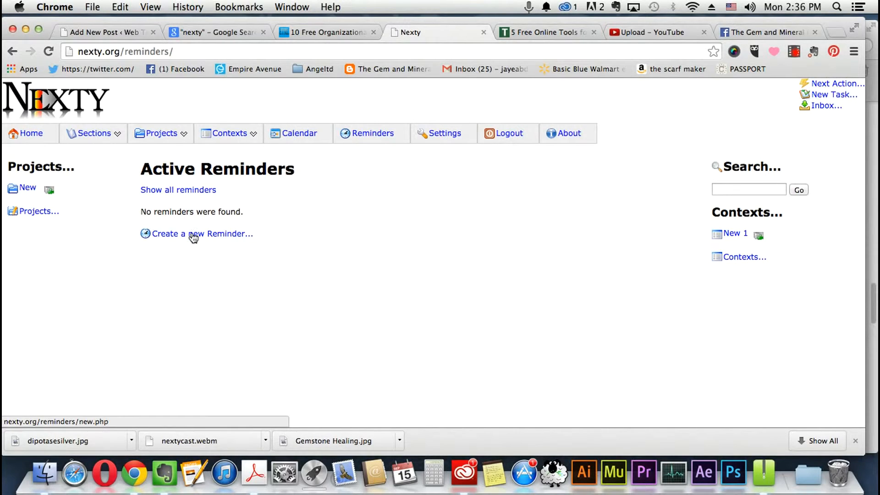
mouse_move(407, 171)
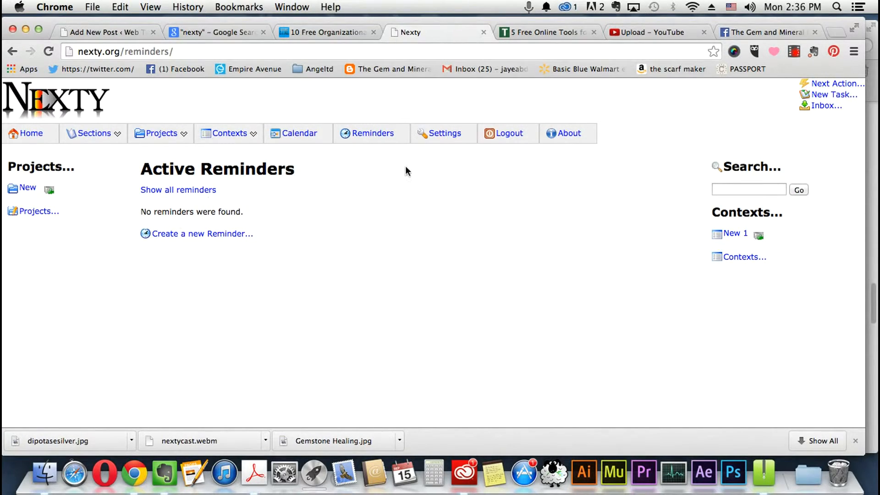
click(444, 132)
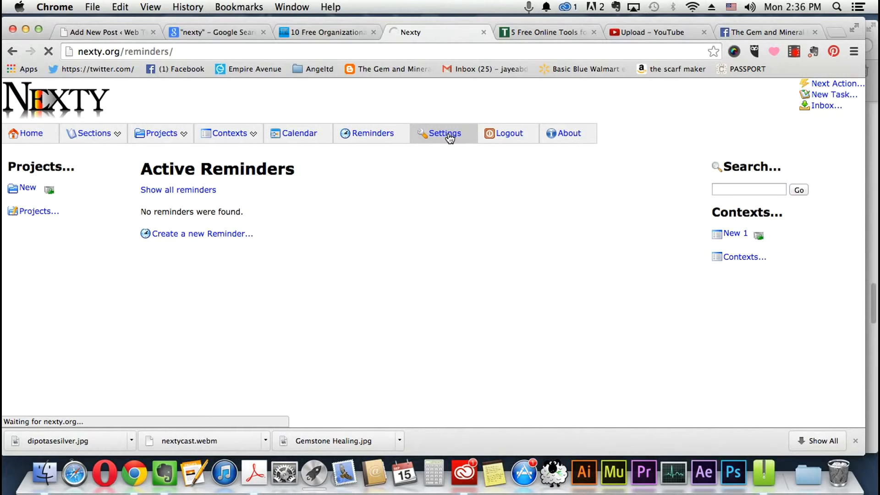
Review the Settings page with user, interface and shell script options
click(444, 133)
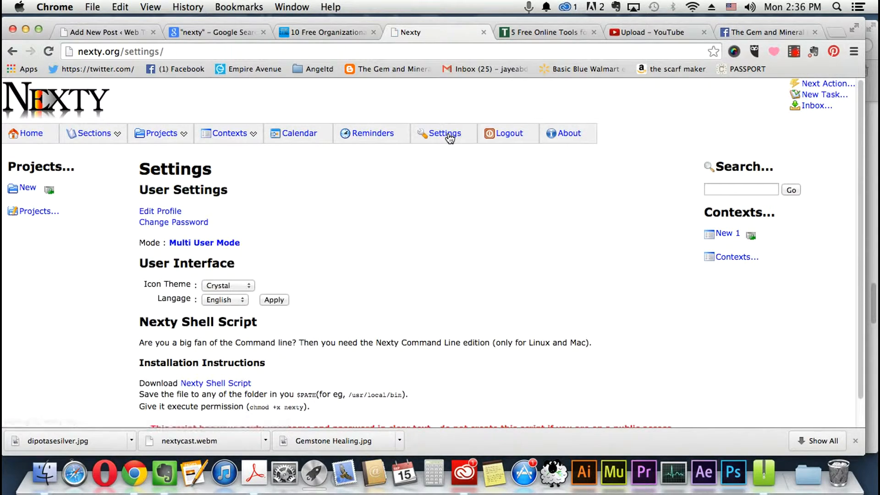
scroll(down, 3)
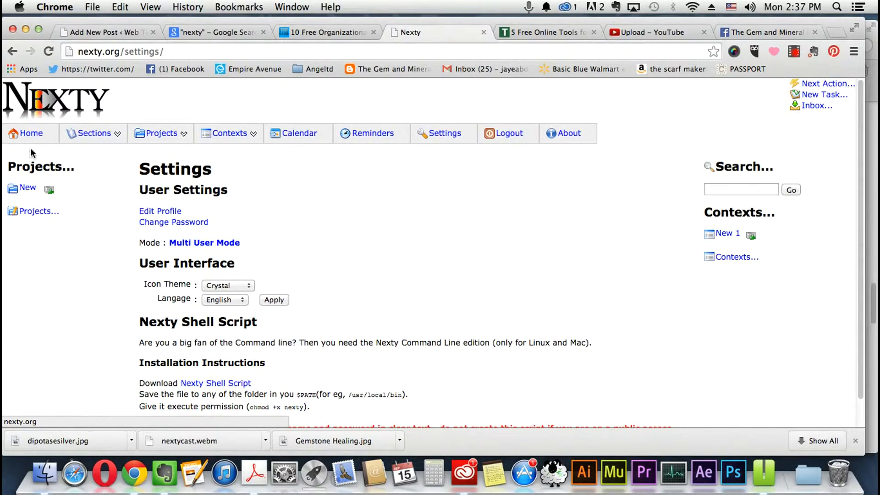
click(827, 83)
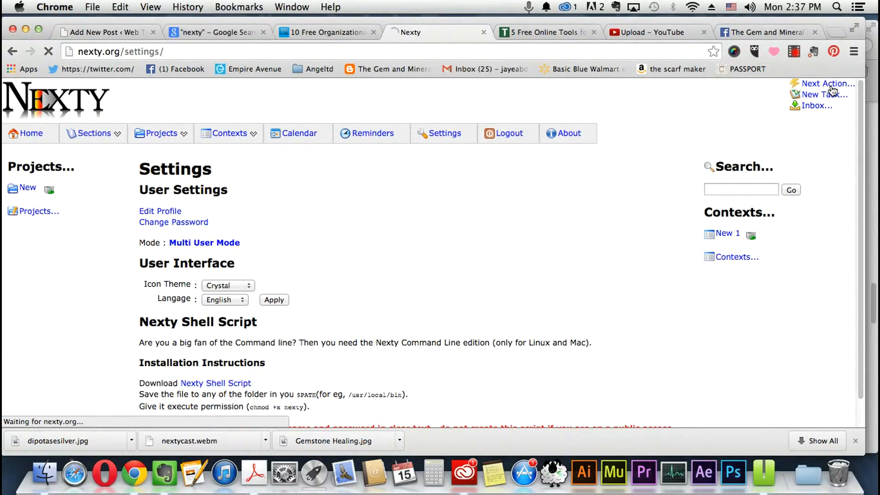
Show Task 2 on the Next Action page and mark it done
click(831, 83)
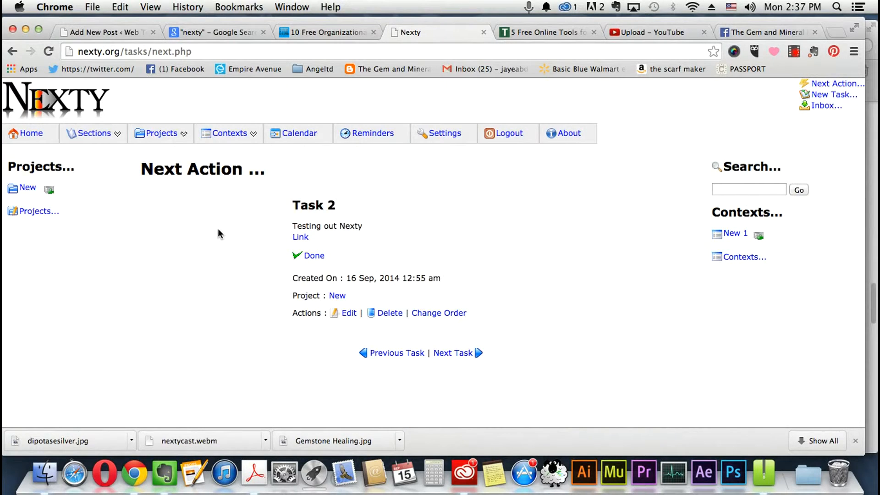
mouse_move(426, 231)
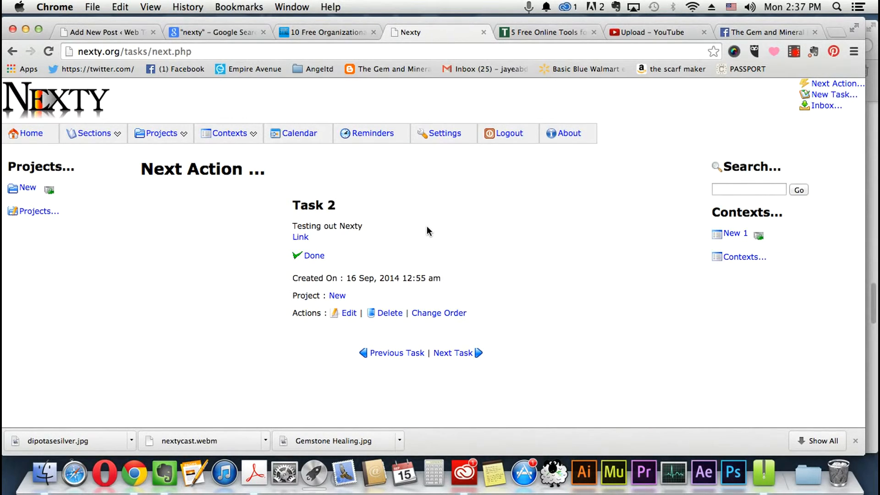
click(314, 256)
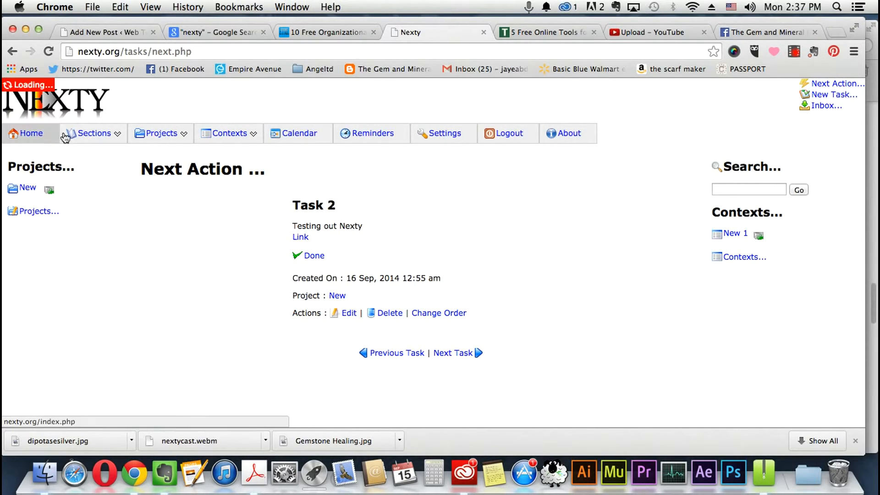
Confirm Task 2 completed, leaving no tasks on the Next Action page
click(314, 255)
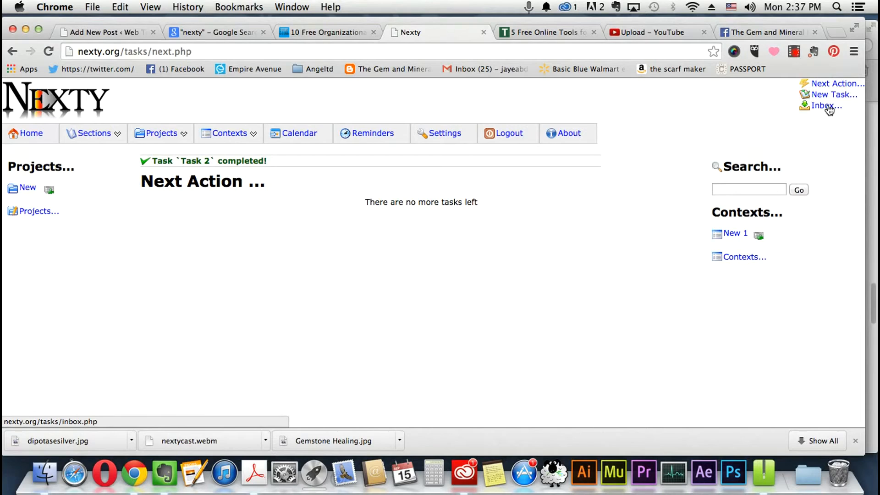
mouse_move(673, 171)
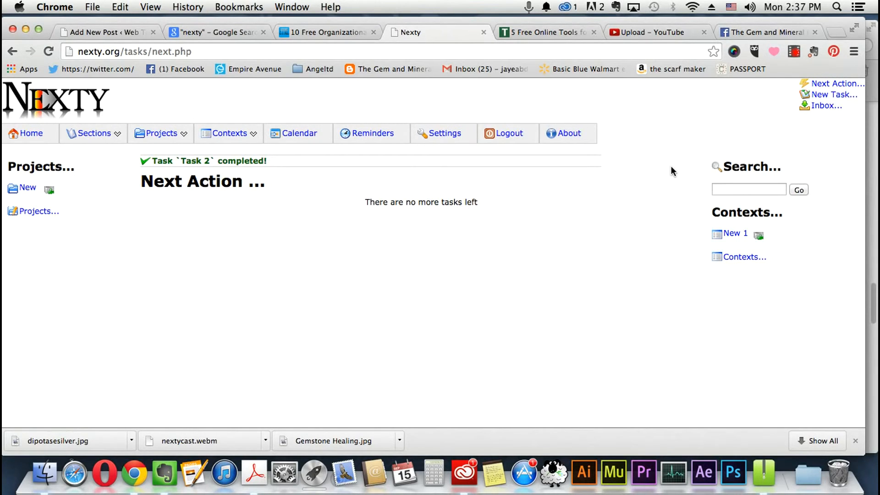